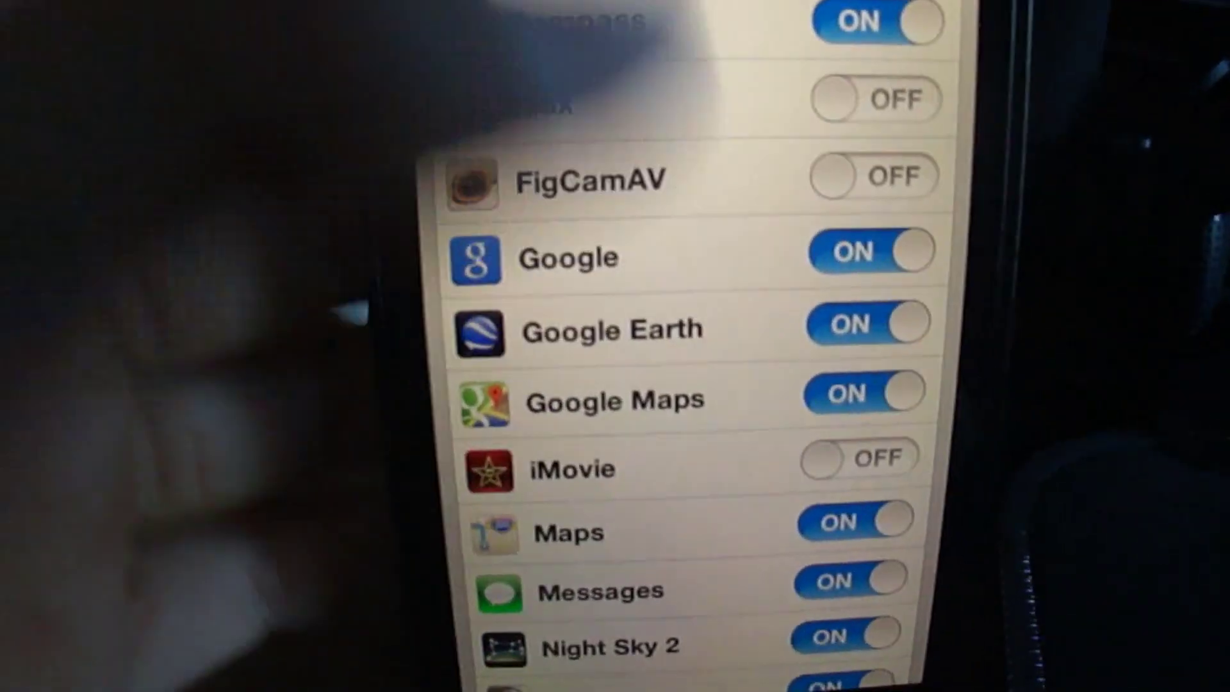
Step: Open Launch Daemons under Advanced in iCleaner Pro to view the daemon switches
scroll(down, 3)
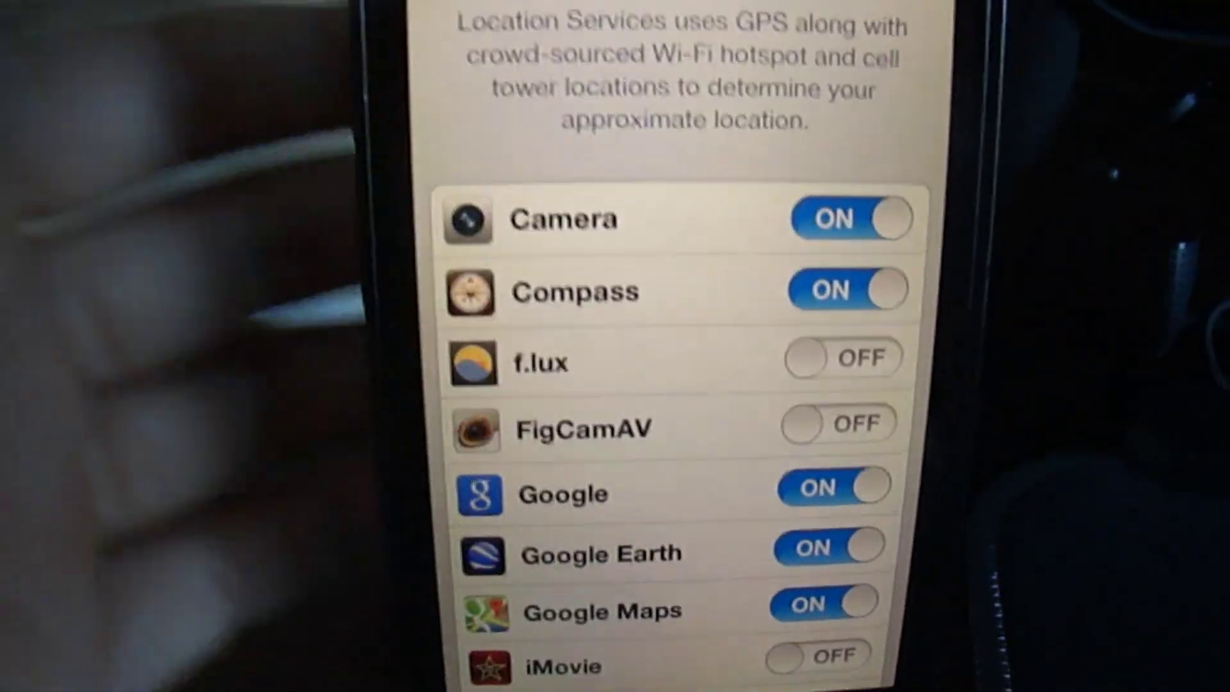
scroll(down, 3)
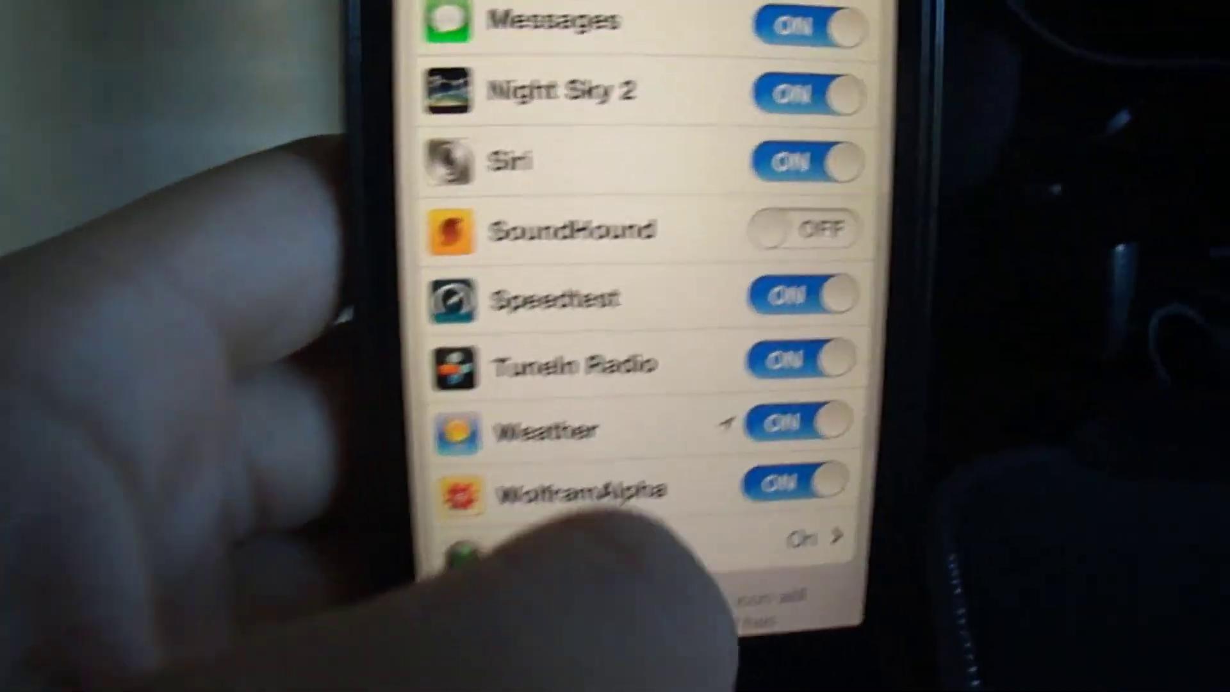
scroll(up, 3)
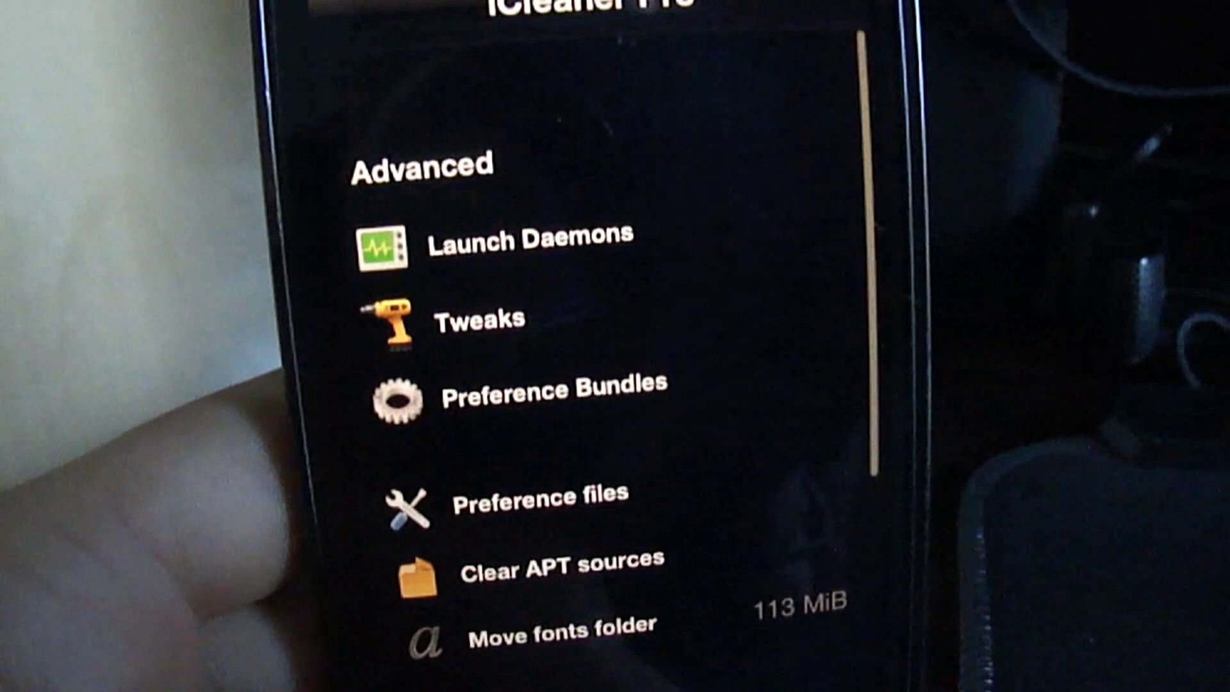
click(517, 238)
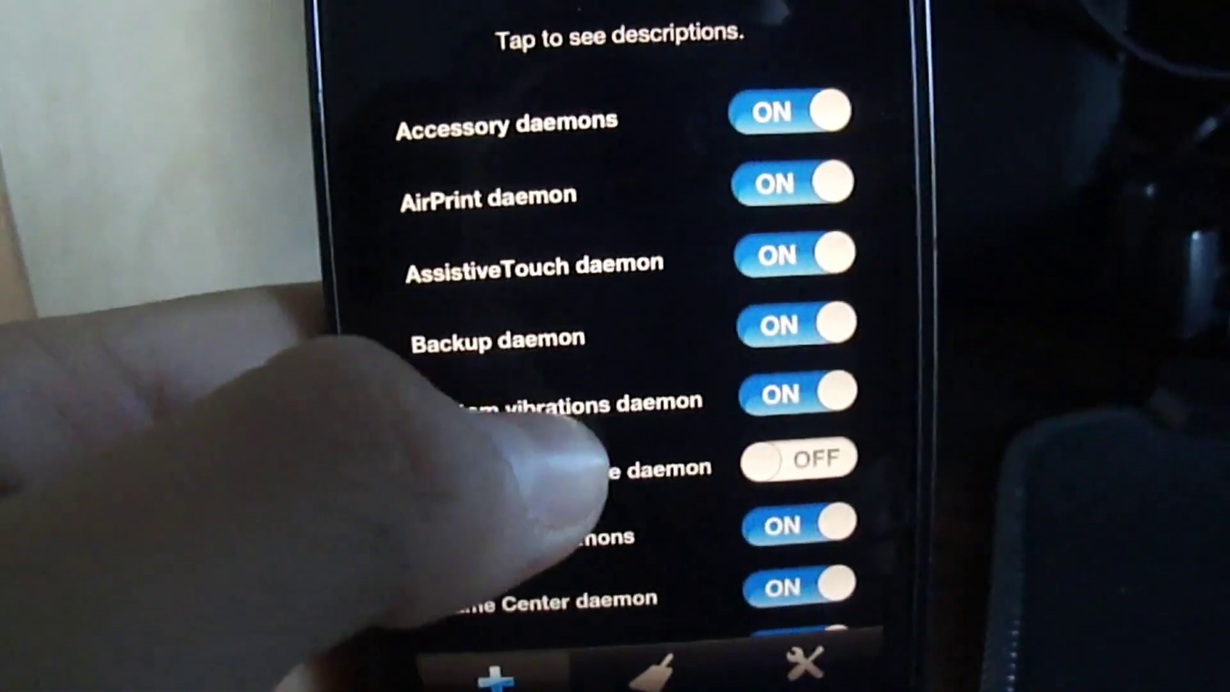